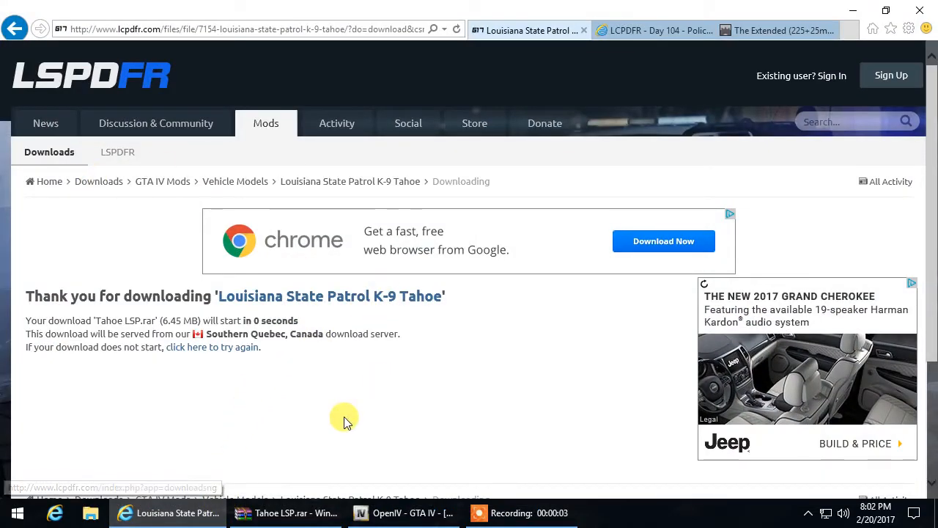
pyautogui.moveTo(331, 389)
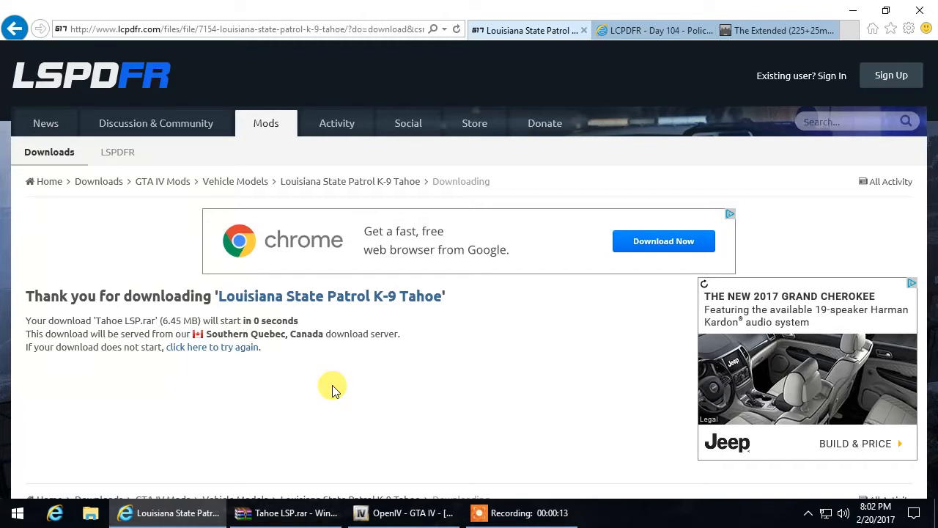
pyautogui.moveTo(633, 466)
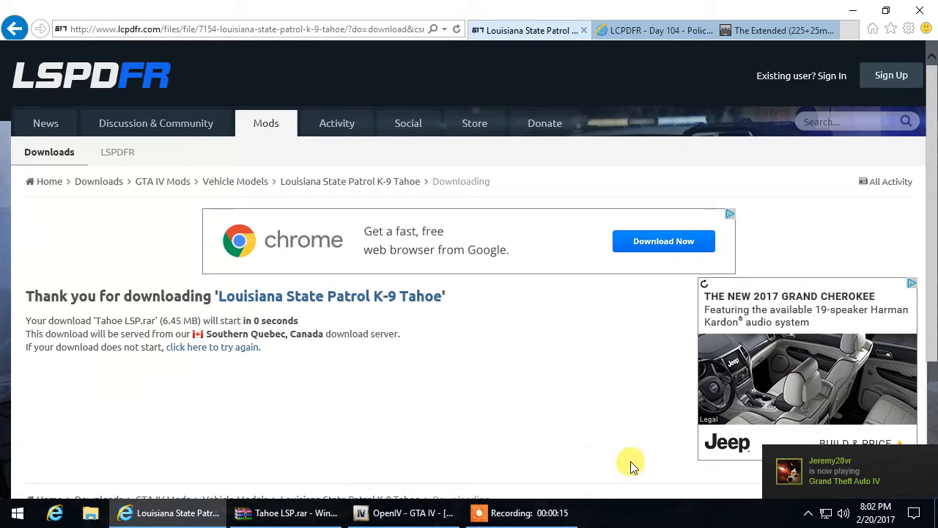
pyautogui.moveTo(491, 408)
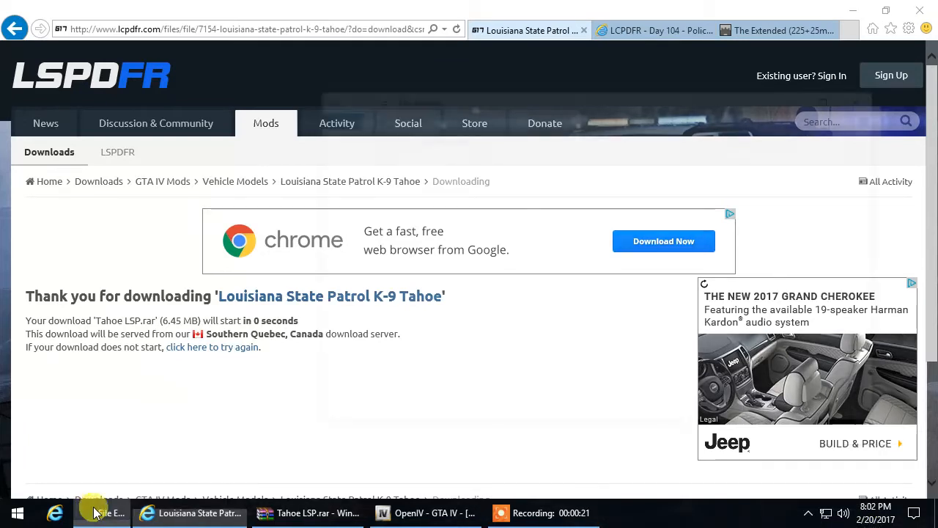
# Browse from Local Disk (C:) into Program Files (x86) > Steam > steamapps
pyautogui.click(88, 513)
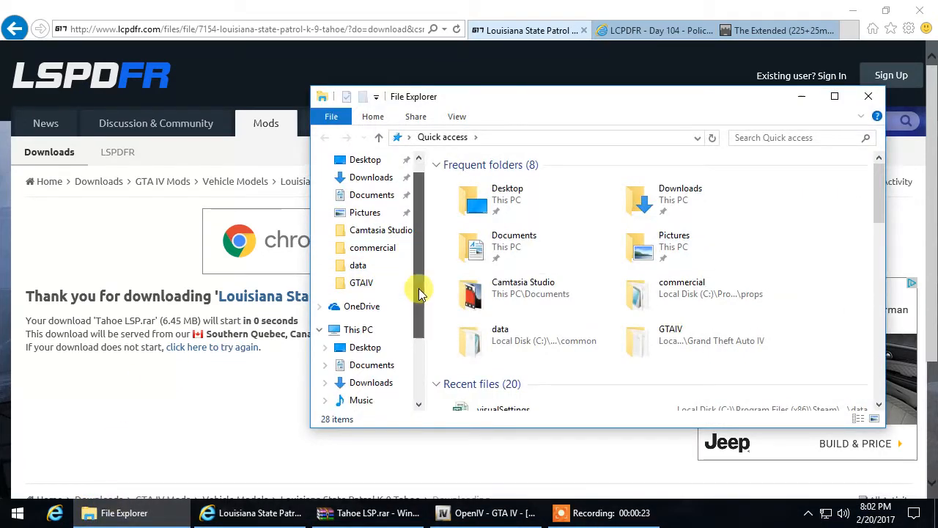
pyautogui.scroll(-3)
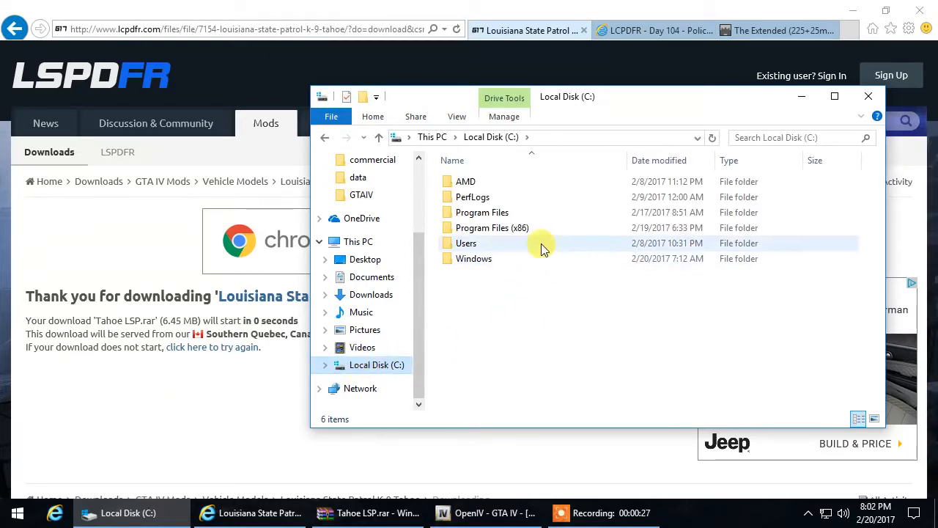
pyautogui.doubleClick(493, 227)
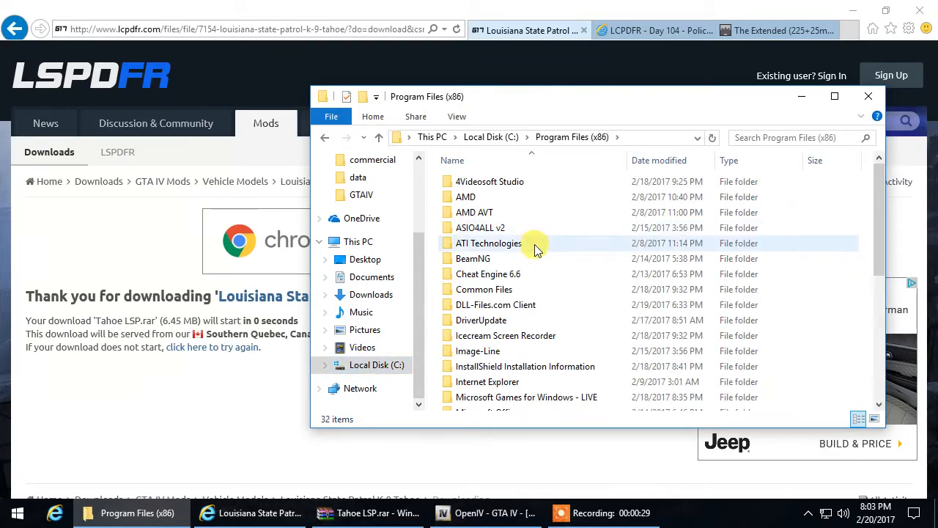
pyautogui.scroll(-3)
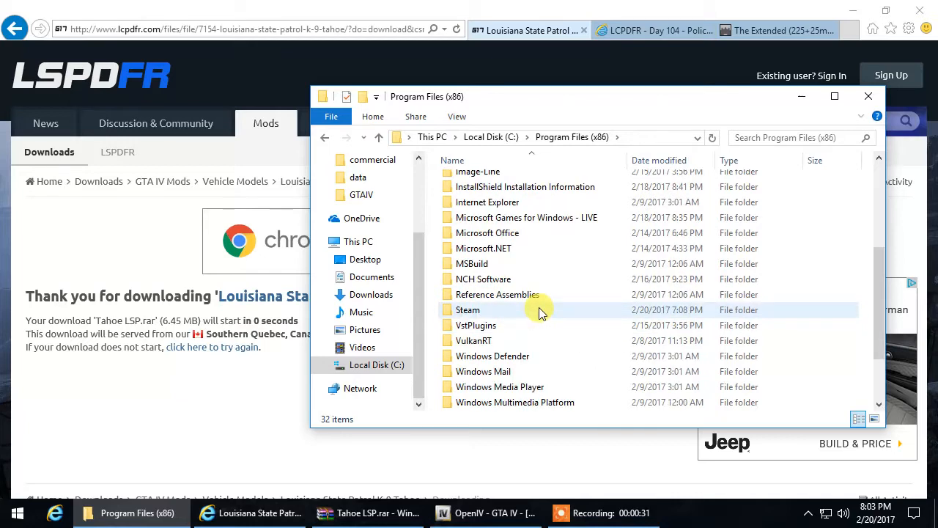
pyautogui.moveTo(598, 311)
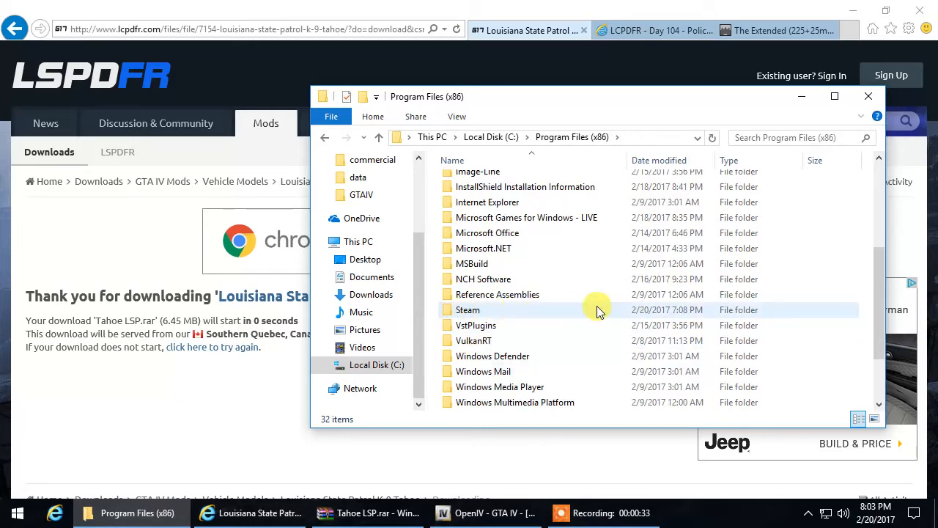
pyautogui.doubleClick(468, 309)
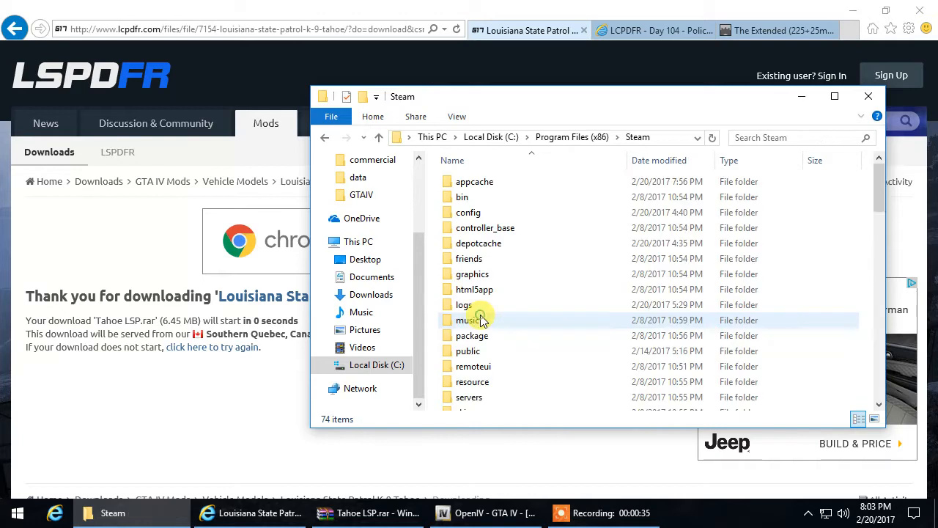
pyautogui.click(478, 309)
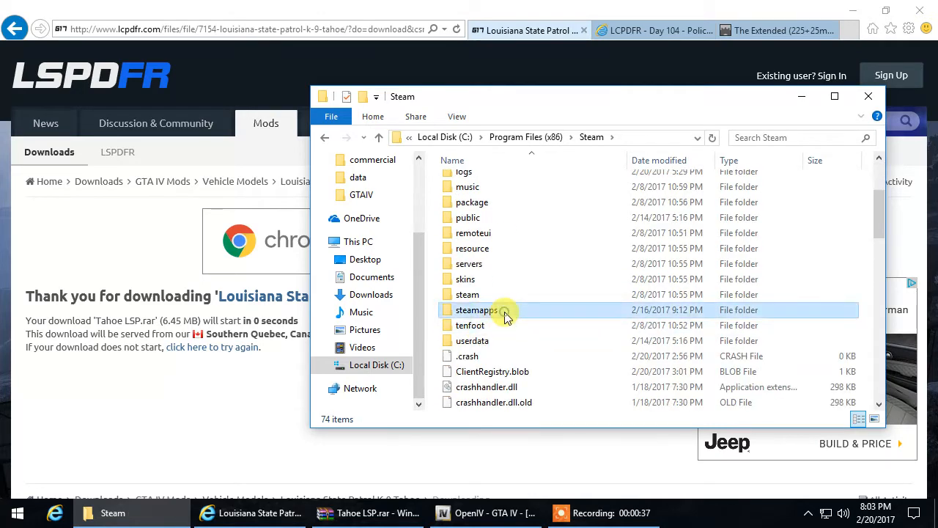
pyautogui.doubleClick(475, 309)
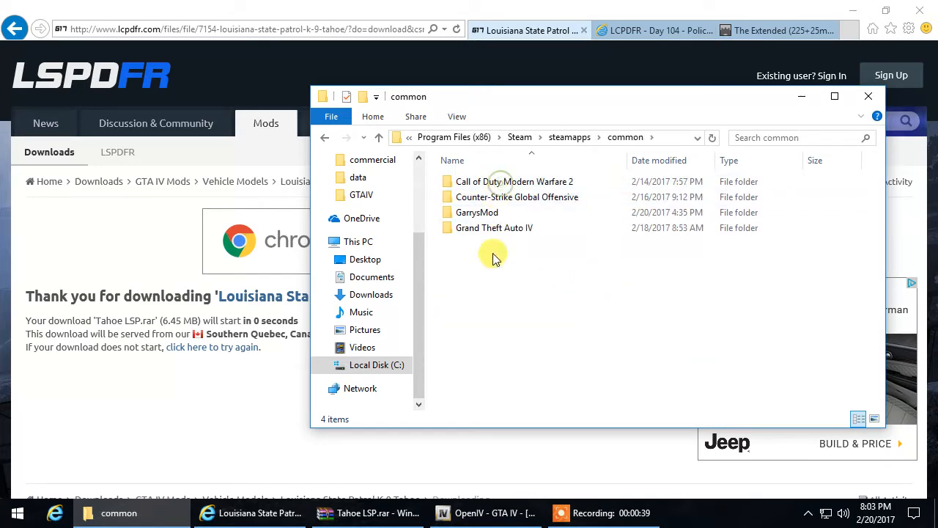
# Continue into Grand Theft Auto IV > GTAIV and set the folder window aside
pyautogui.doubleClick(494, 227)
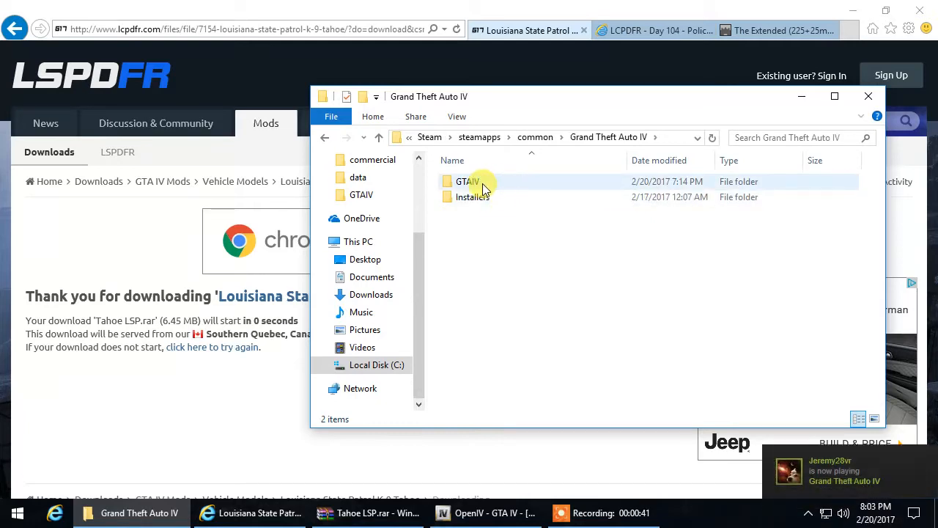
pyautogui.click(468, 182)
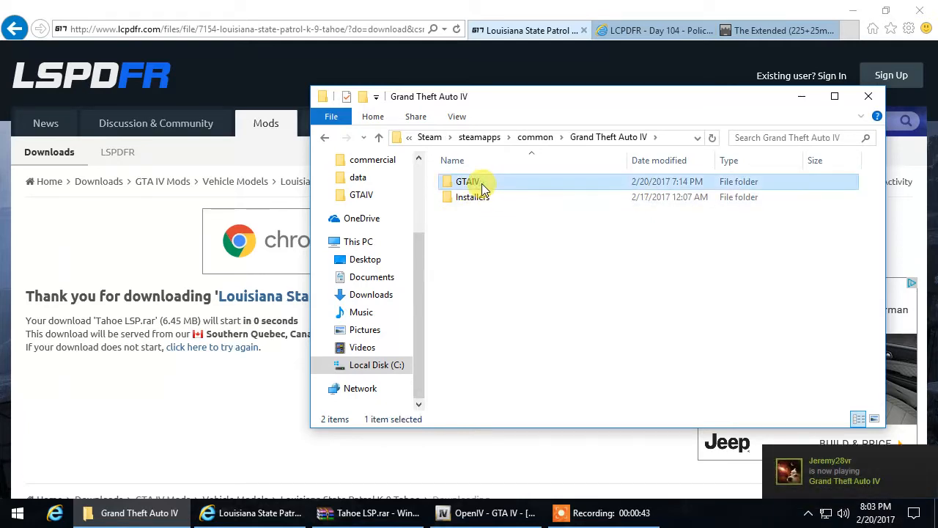
pyautogui.doubleClick(468, 181)
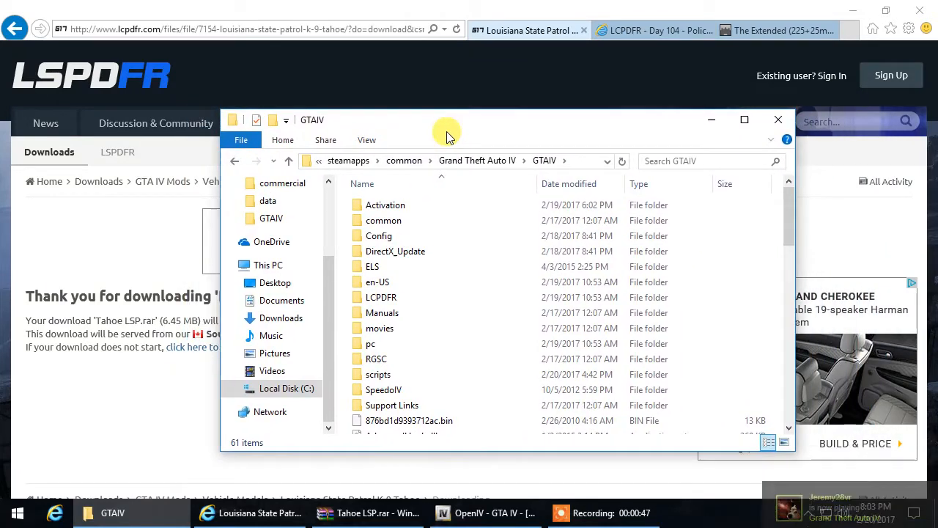
pyautogui.moveTo(447, 132); pyautogui.dragTo(407, 132)
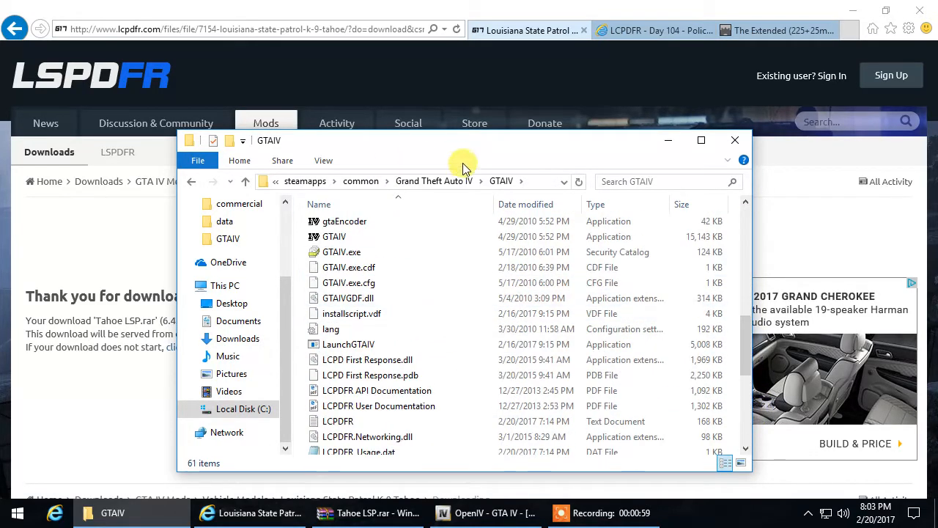
pyautogui.moveTo(564, 154)
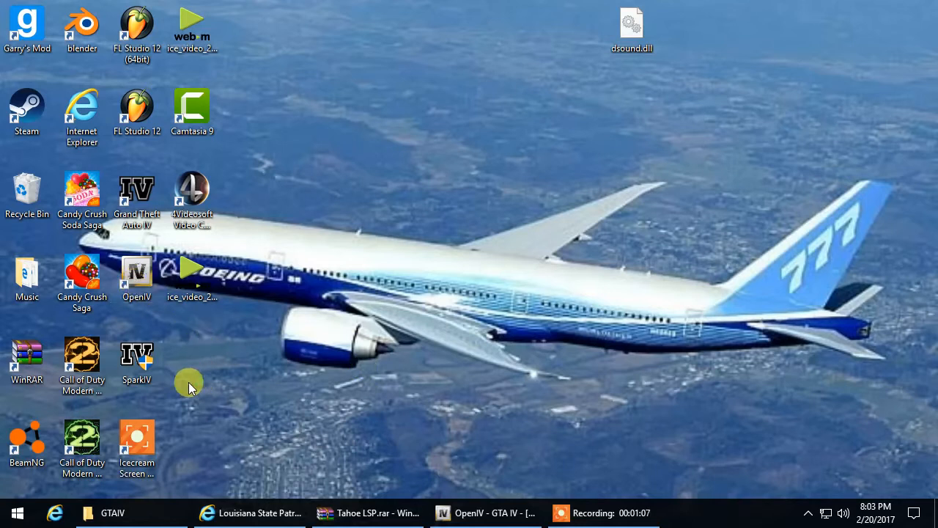
pyautogui.moveTo(188, 321)
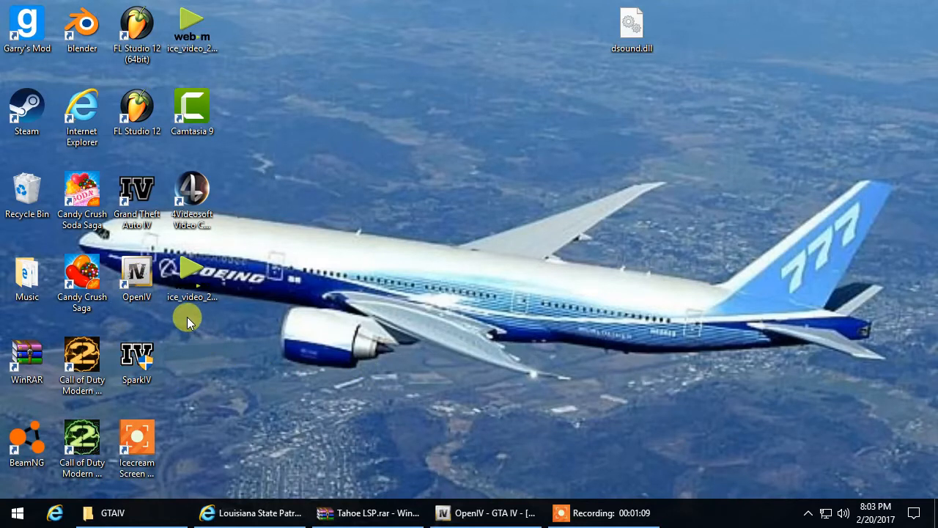
pyautogui.moveTo(349, 486)
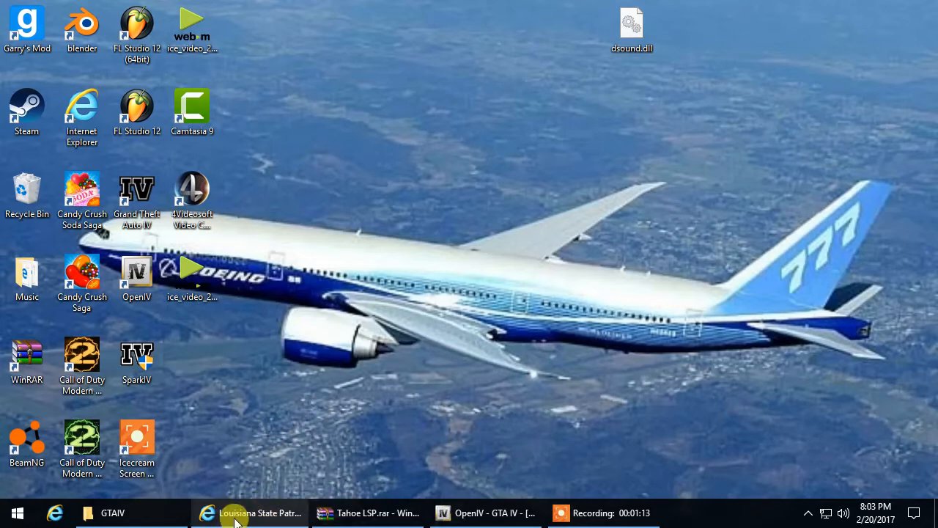
# Restore the Internet Explorer window showing the LSPDFR download page
pyautogui.click(250, 513)
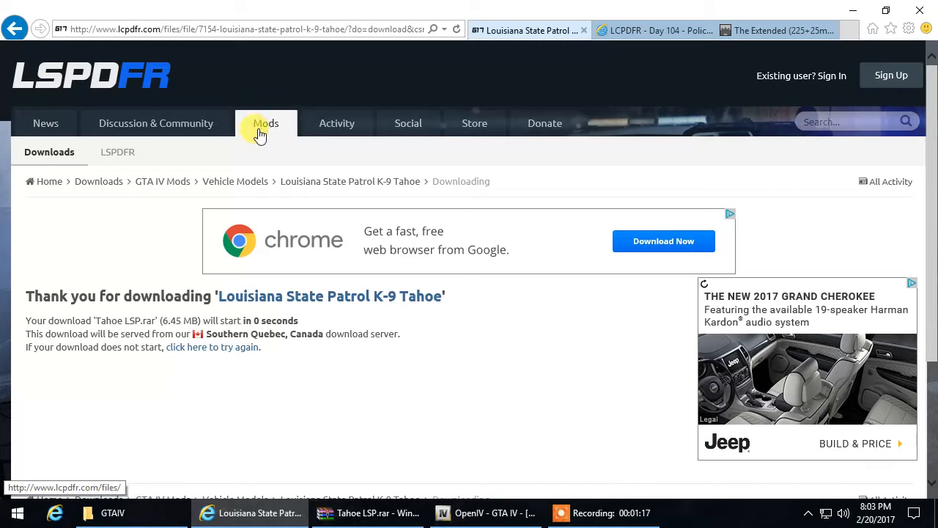
# Go to the LSPDFR downloads area filtered to GTA IV Vehicle Models
pyautogui.click(266, 123)
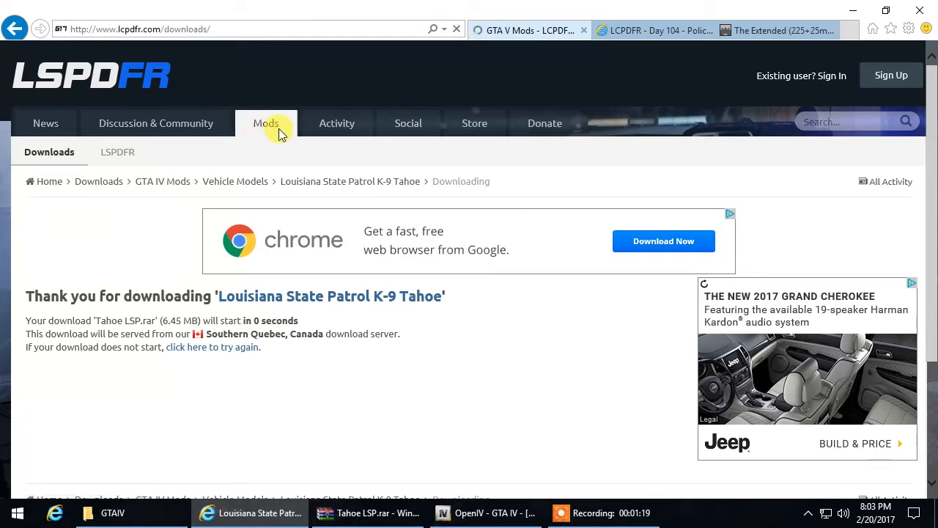
pyautogui.click(265, 123)
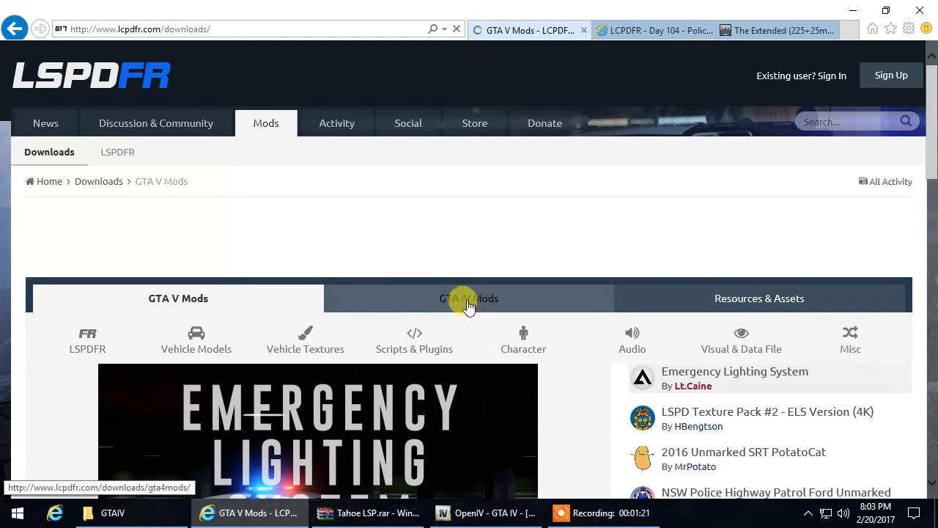
pyautogui.click(470, 299)
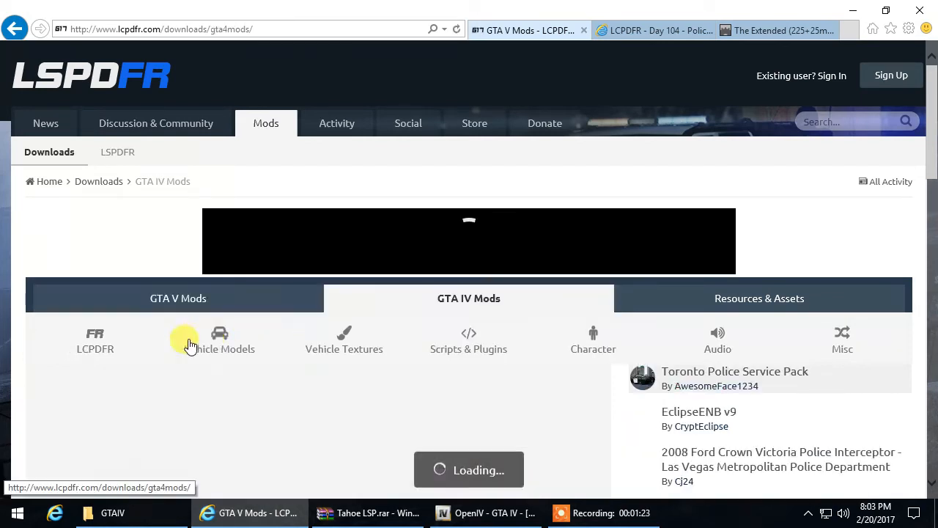
pyautogui.click(219, 340)
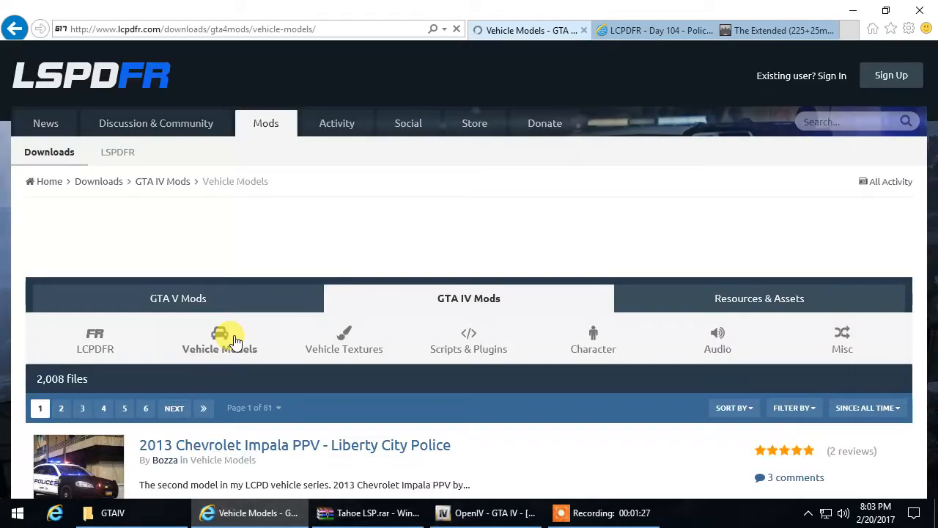
# Find the 2011 LASD Marked Ford Crown Victoria mod and request its download
pyautogui.scroll(-3)
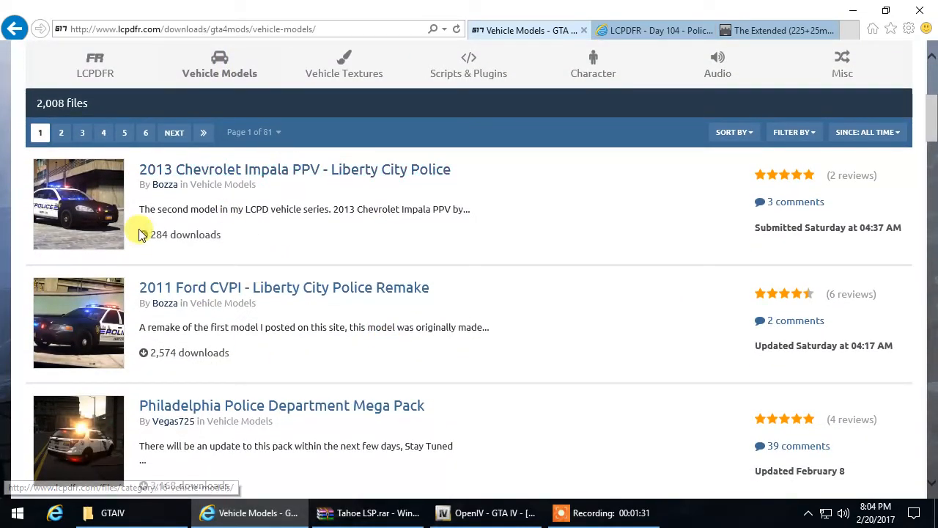
pyautogui.scroll(-3)
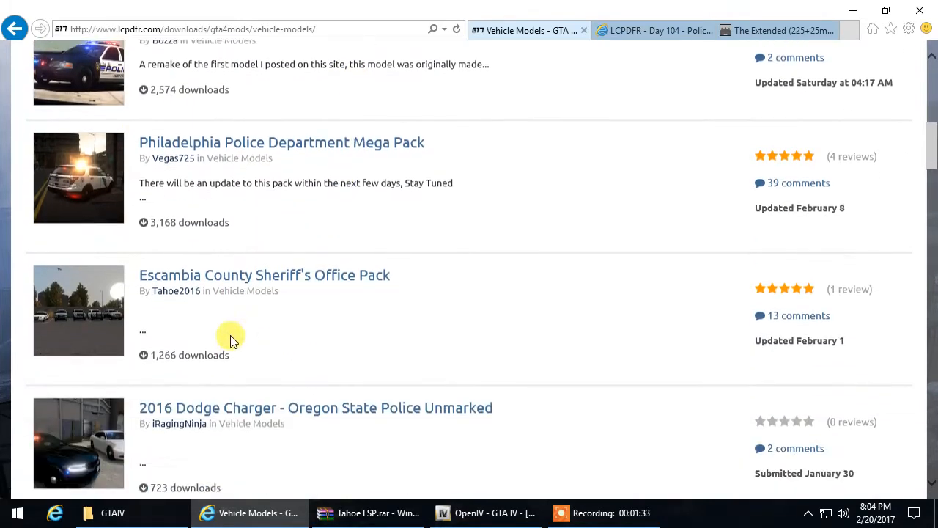
pyautogui.scroll(-3)
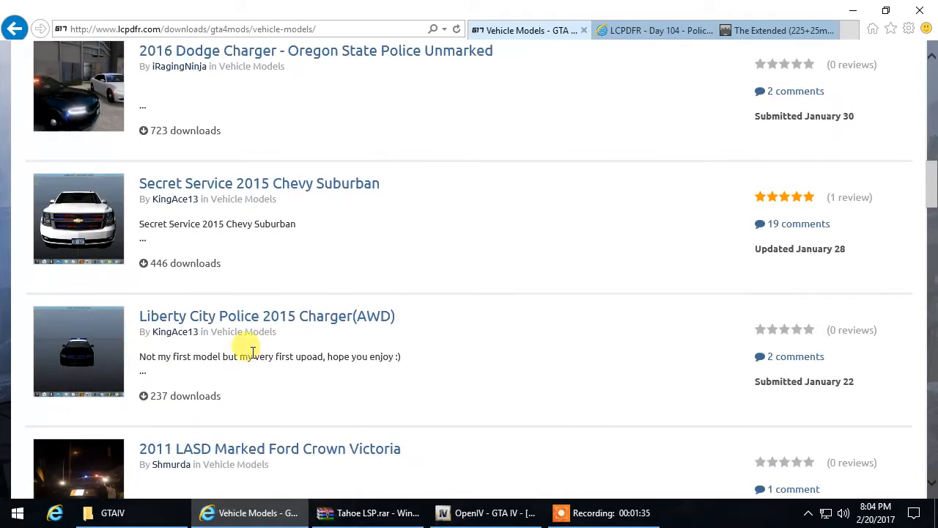
pyautogui.scroll(-3)
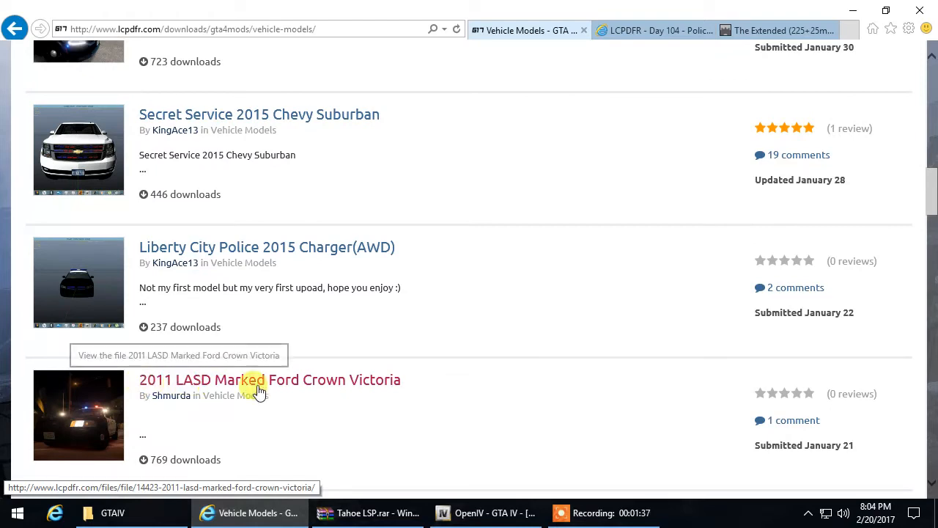
pyautogui.click(270, 380)
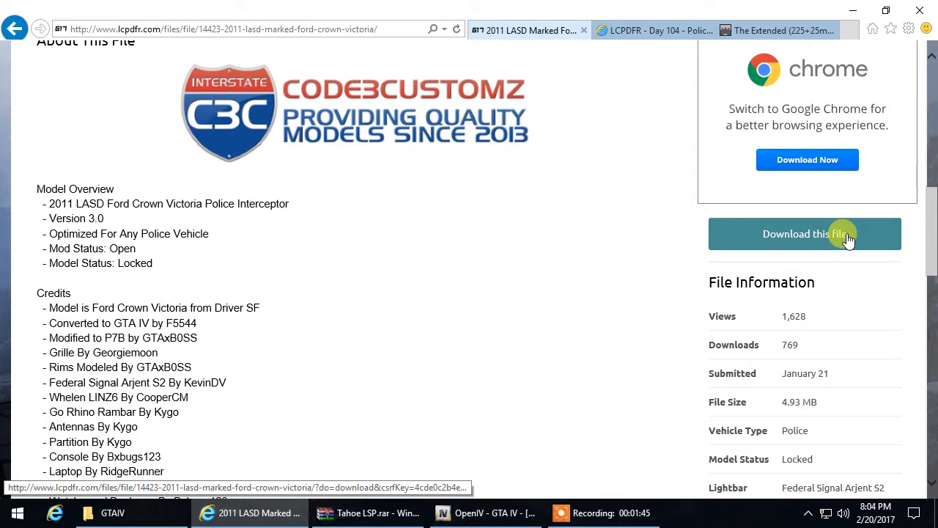
pyautogui.click(803, 233)
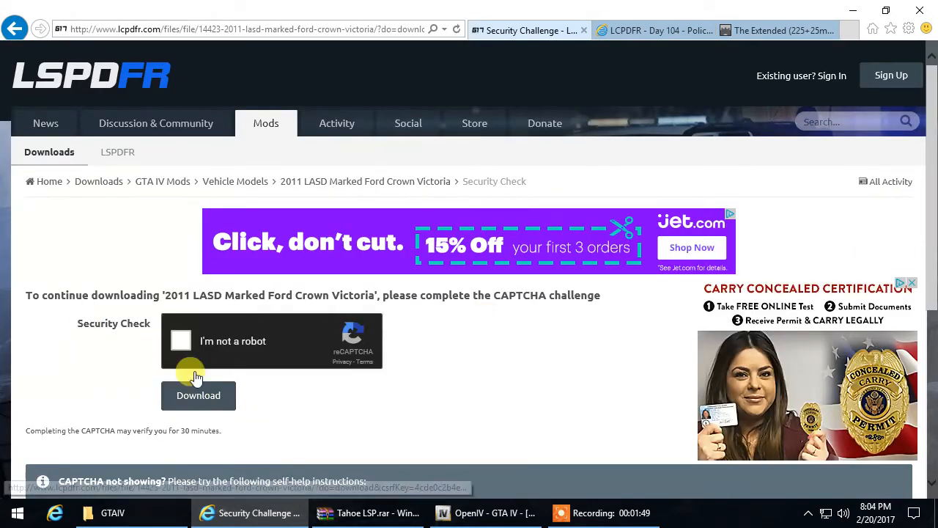
# Pass the 'I'm not a robot' check and confirm the Crown Victoria .rar download prompt
pyautogui.click(180, 340)
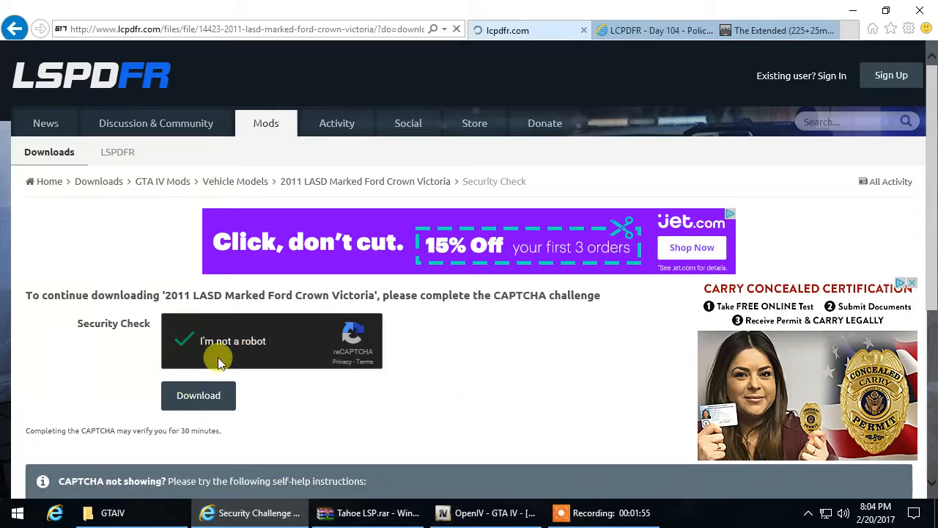
pyautogui.click(199, 395)
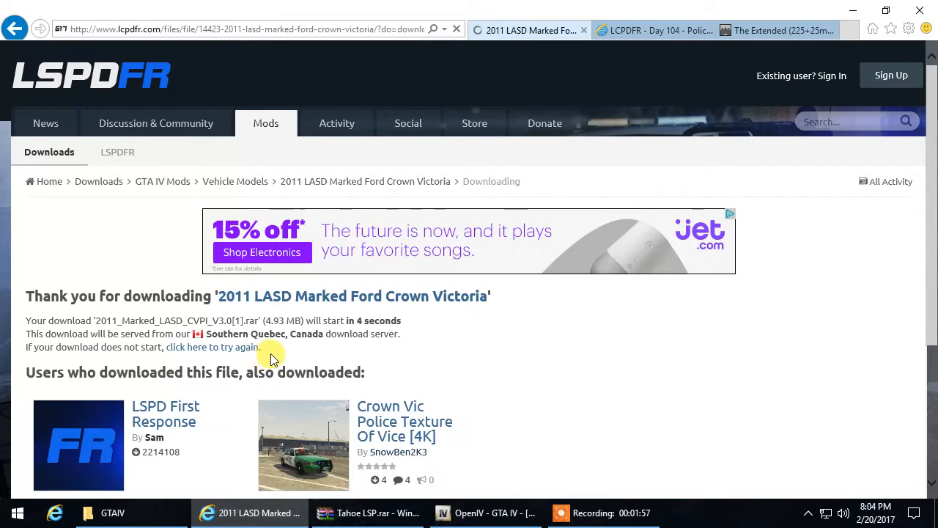
pyautogui.scroll(-3)
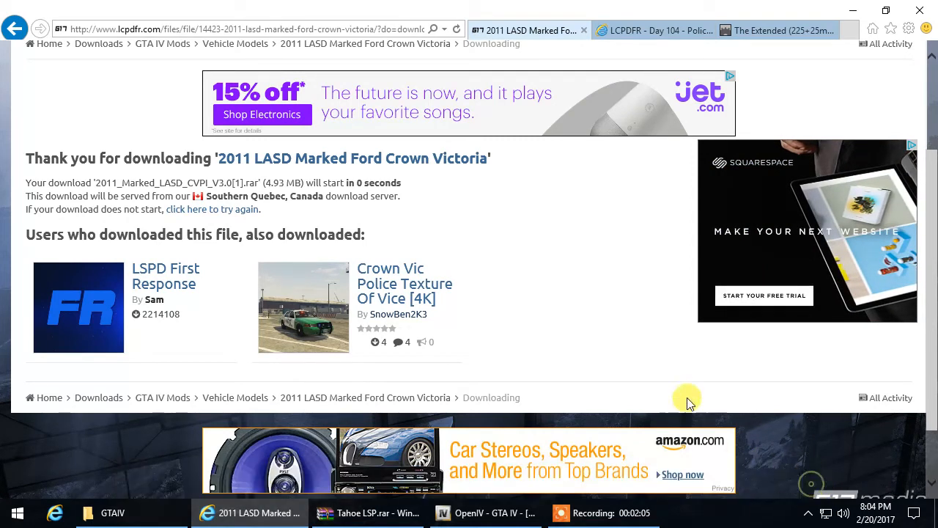
pyautogui.click(368, 513)
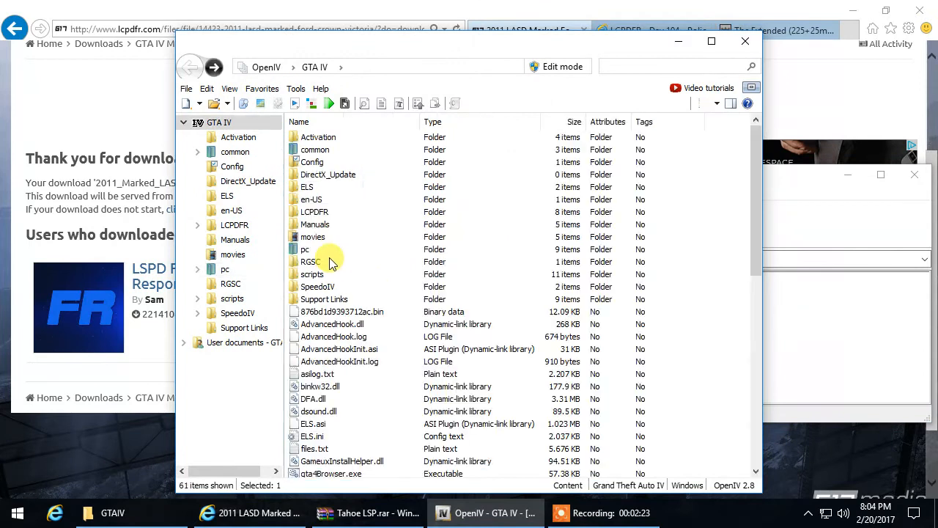
pyautogui.moveTo(422, 35)
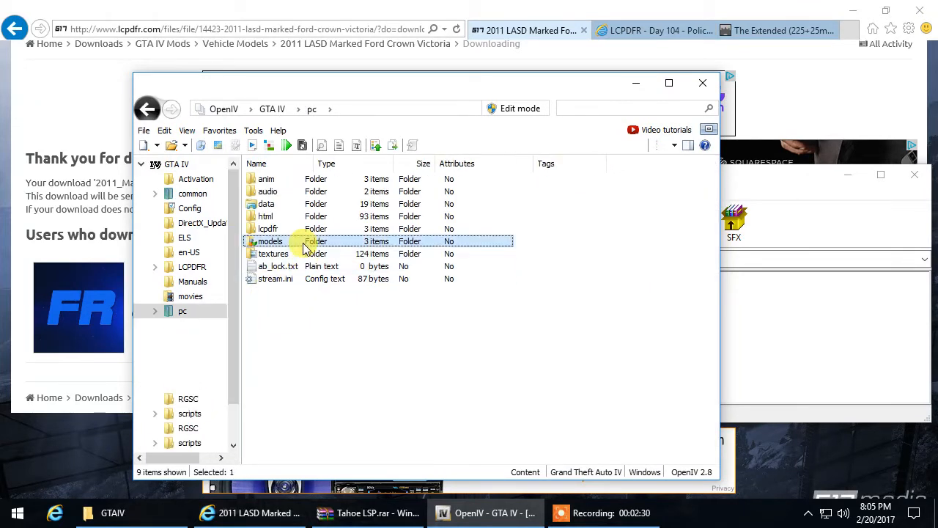
# Open vehicles.img from pc > models > cdimages and switch it into Edit mode
pyautogui.doubleClick(269, 241)
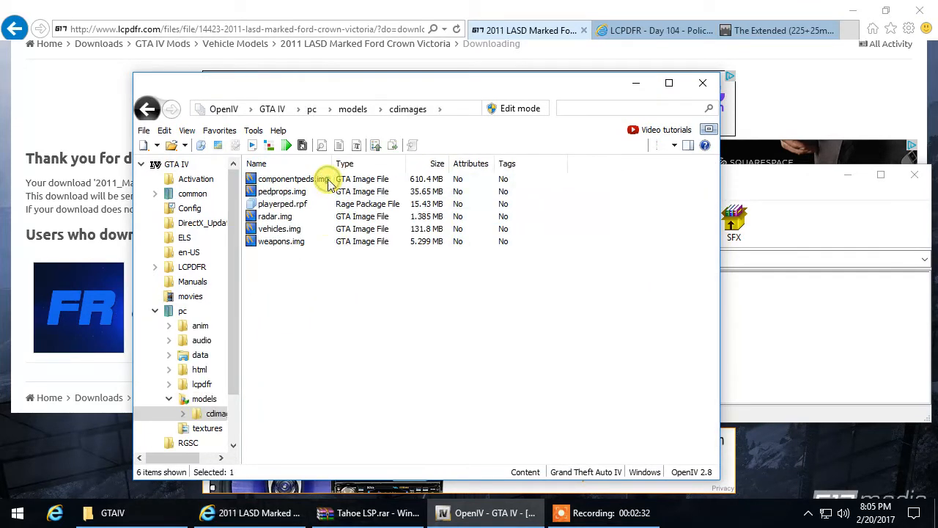
pyautogui.doubleClick(281, 240)
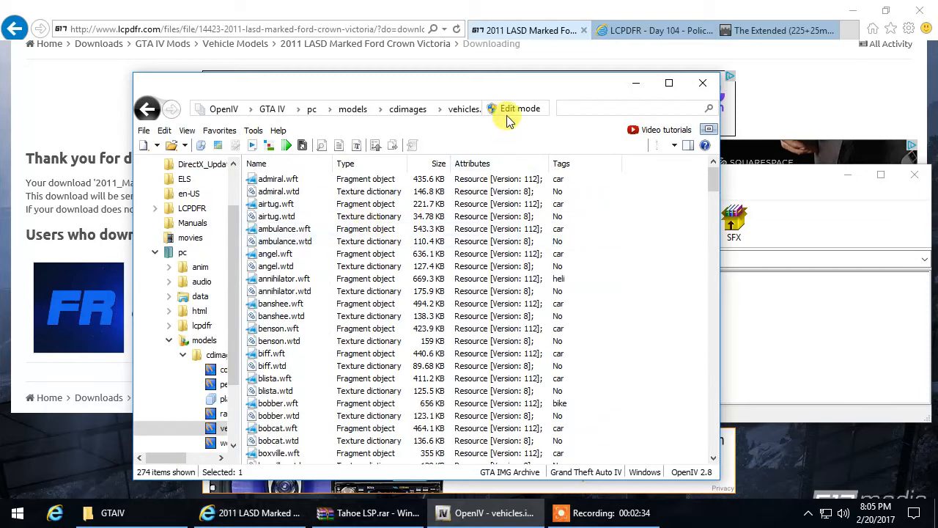
pyautogui.click(519, 109)
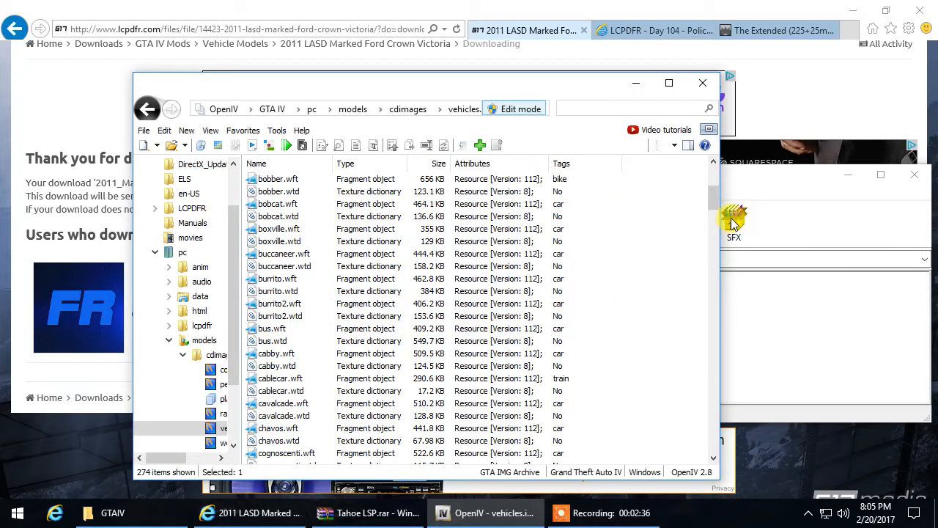
pyautogui.scroll(-3)
pyautogui.write('pol')
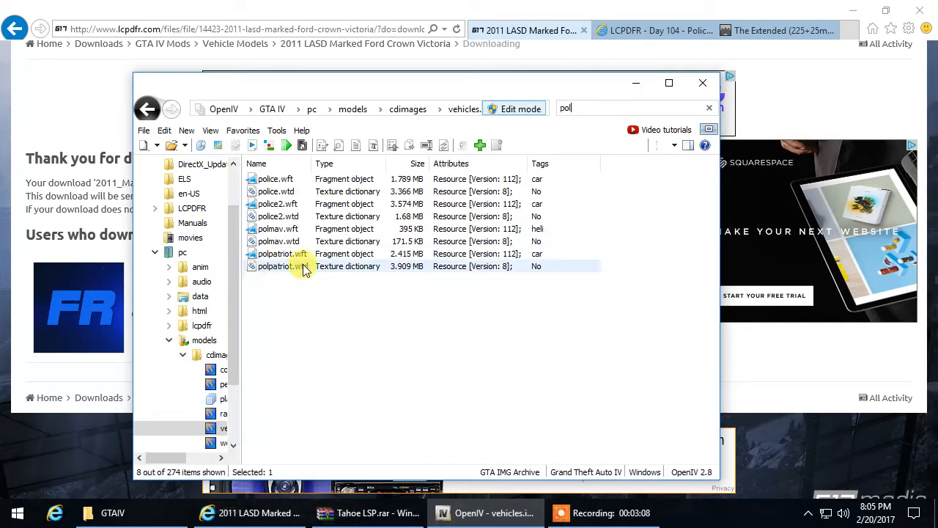
pyautogui.moveTo(423, 271)
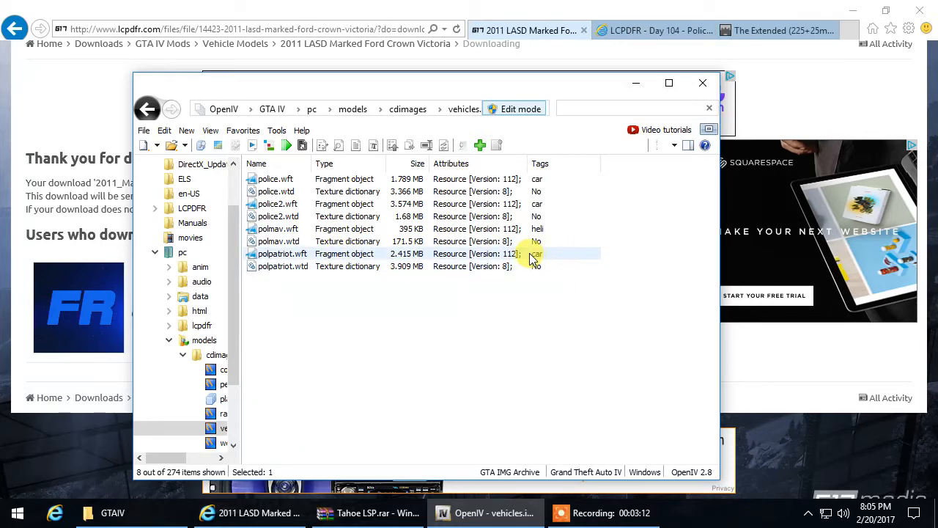
# Open polpatriot.wft from the filtered police list in the Model Viewer
pyautogui.click(282, 254)
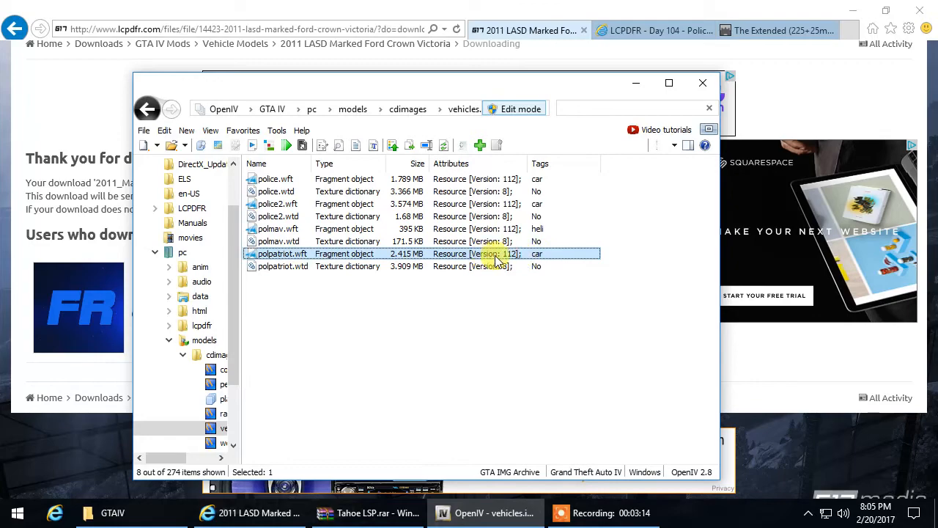
pyautogui.doubleClick(281, 253)
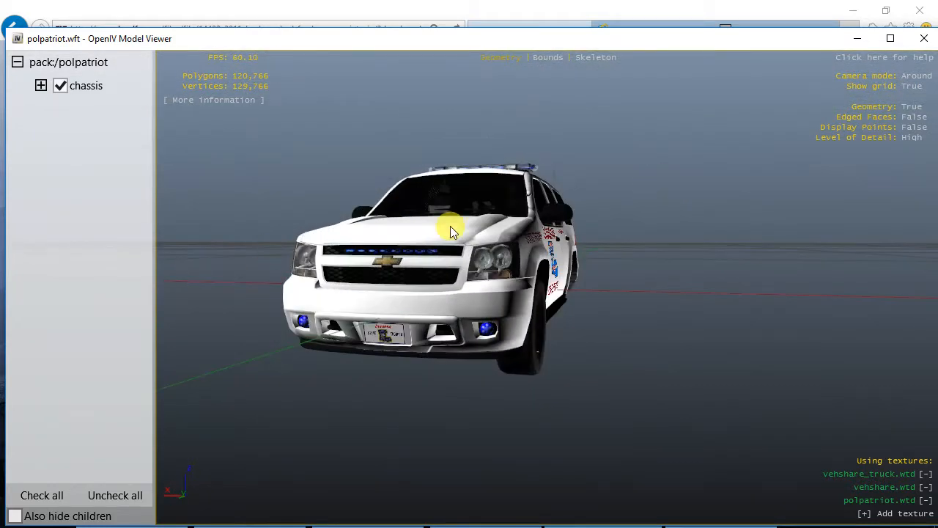
# Orbit the polpatriot SUV model to view its front, sides and rear
pyautogui.moveTo(452, 232); pyautogui.dragTo(370, 285)
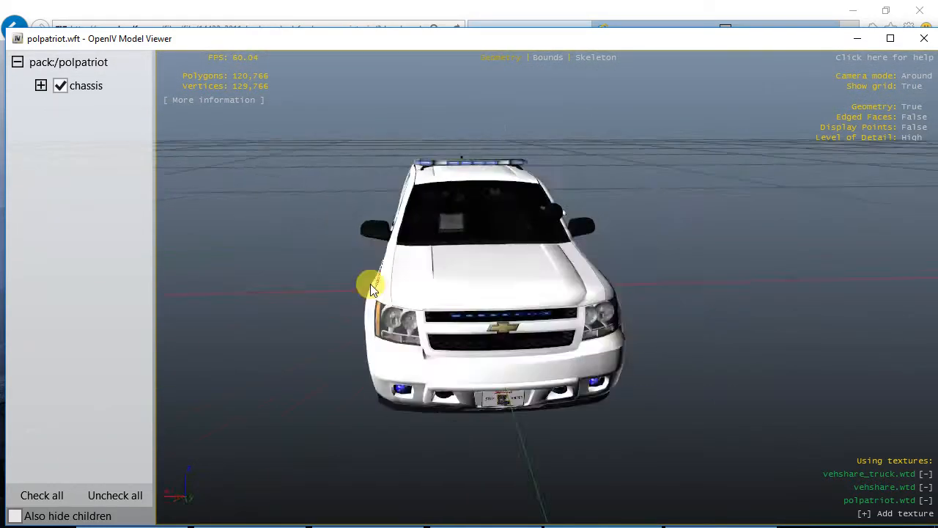
pyautogui.moveTo(374, 286); pyautogui.dragTo(546, 315)
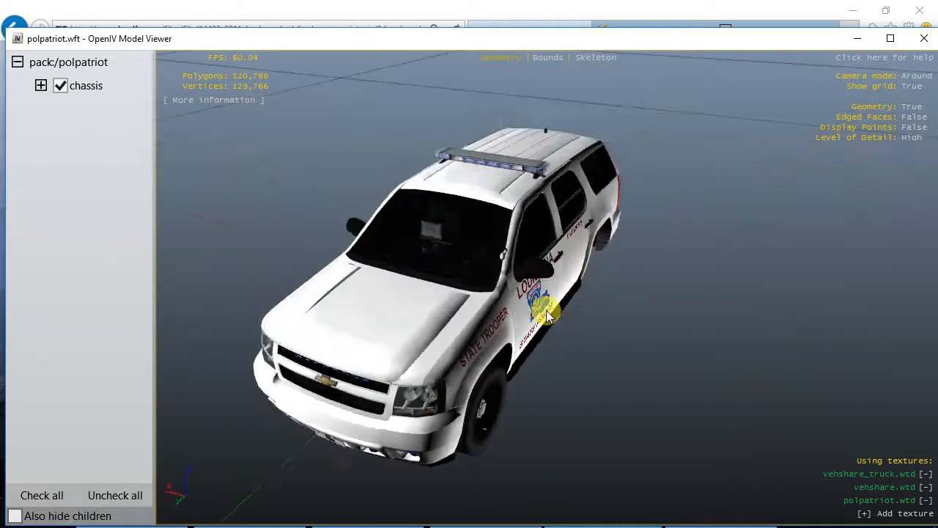
pyautogui.moveTo(545, 315); pyautogui.dragTo(264, 293)
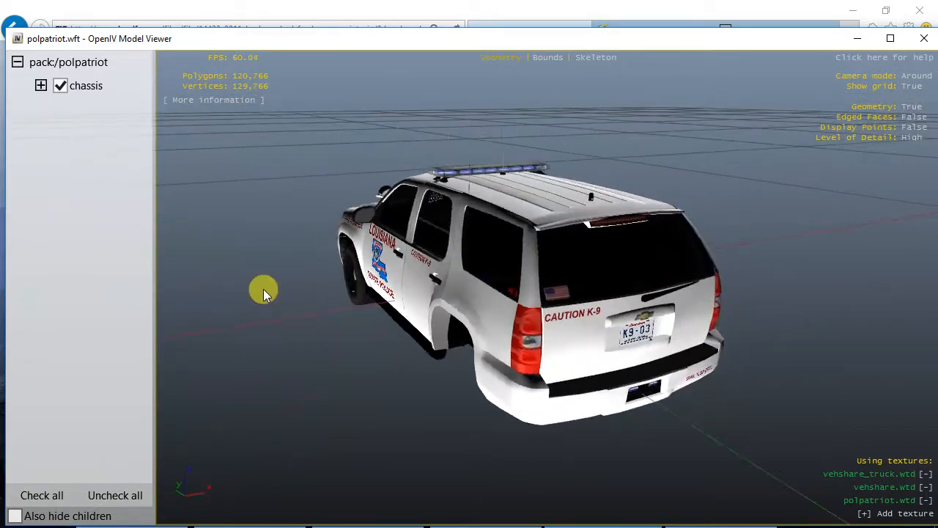
pyautogui.moveTo(263, 290); pyautogui.dragTo(531, 282)
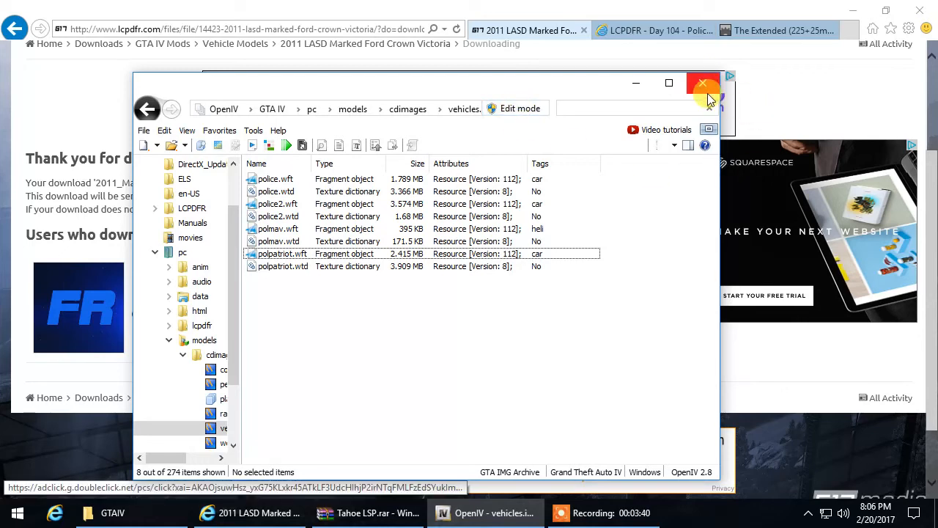
# Close OpenIV and the GTAIV folder window, keeping the Tahoe LSP.rar archive visible
pyautogui.click(702, 82)
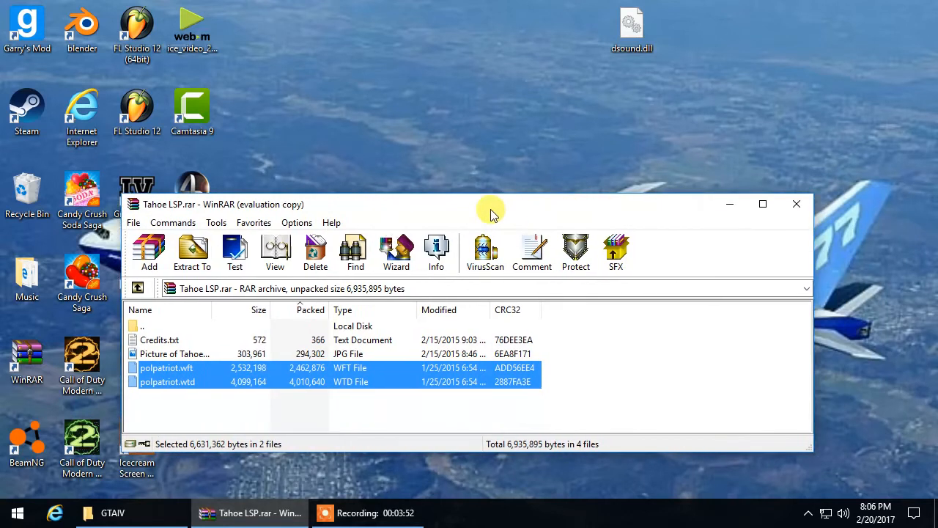
pyautogui.moveTo(491, 212); pyautogui.dragTo(718, 211)
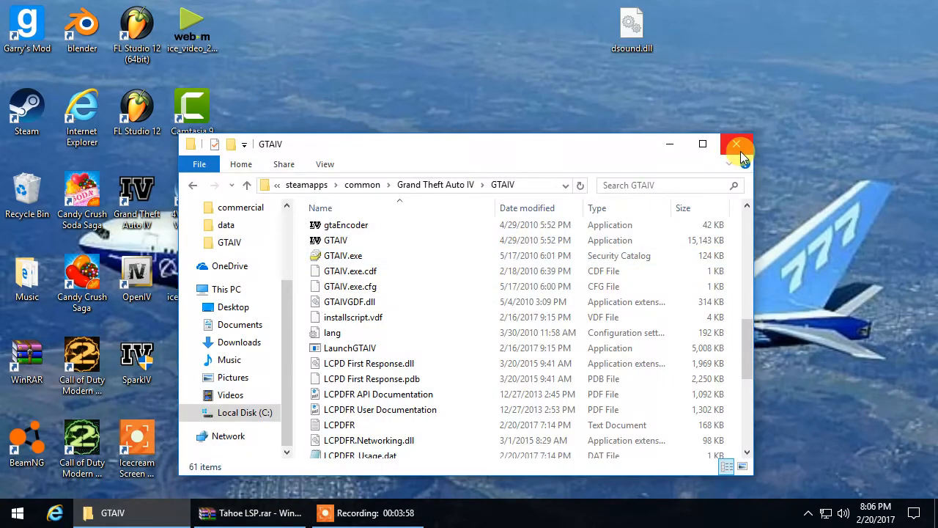
pyautogui.click(738, 144)
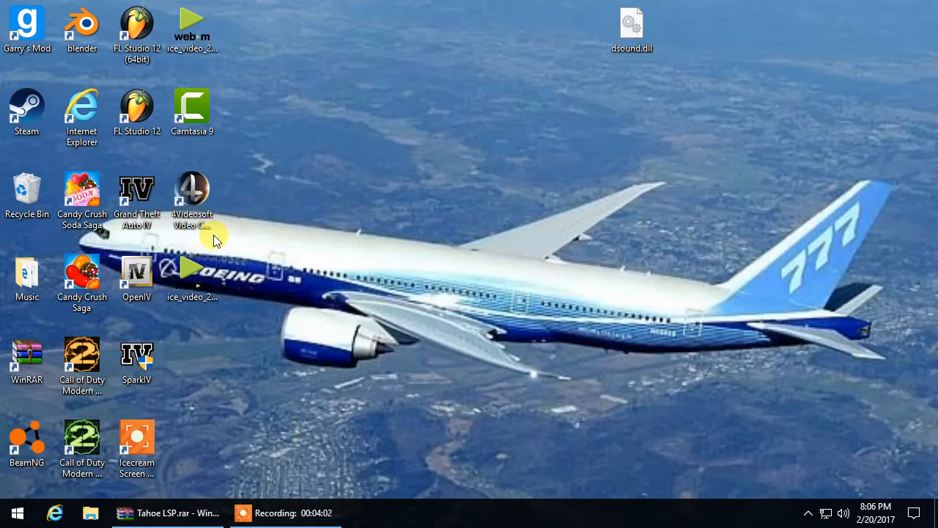
pyautogui.moveTo(277, 351)
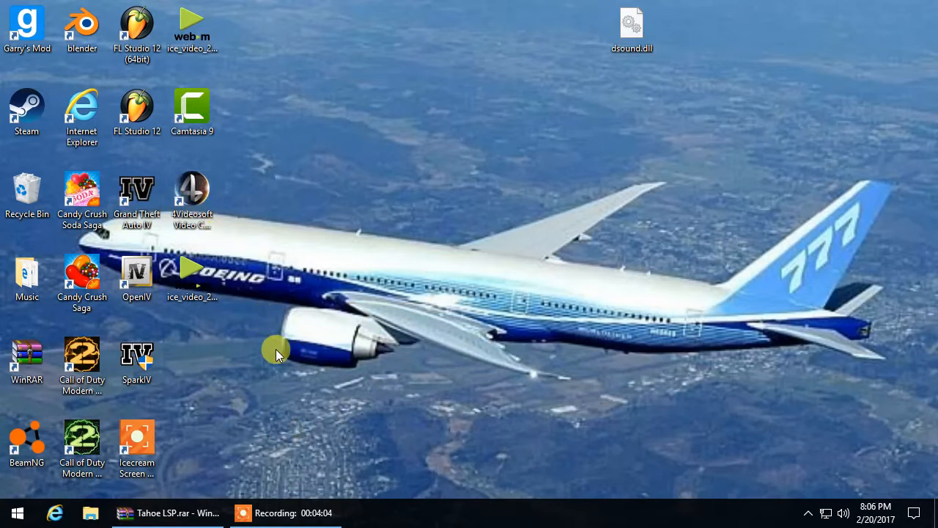
pyautogui.moveTo(306, 454)
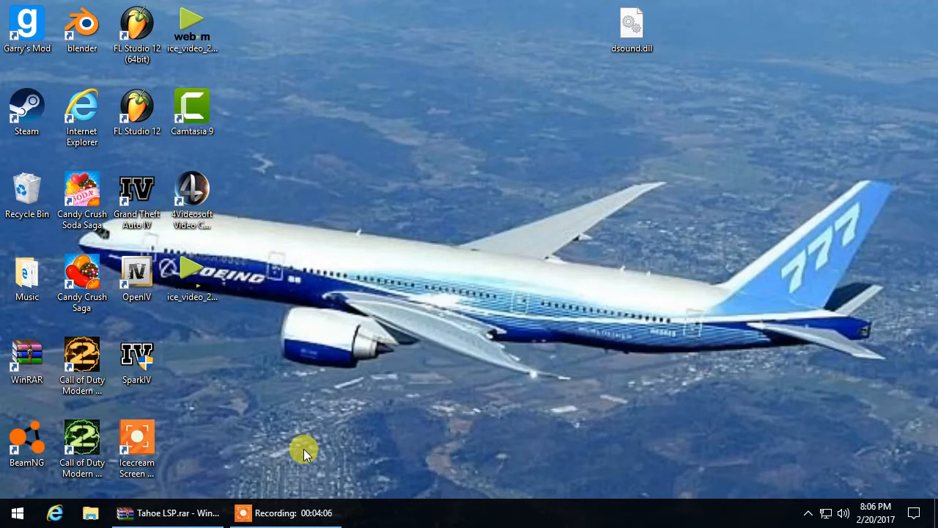